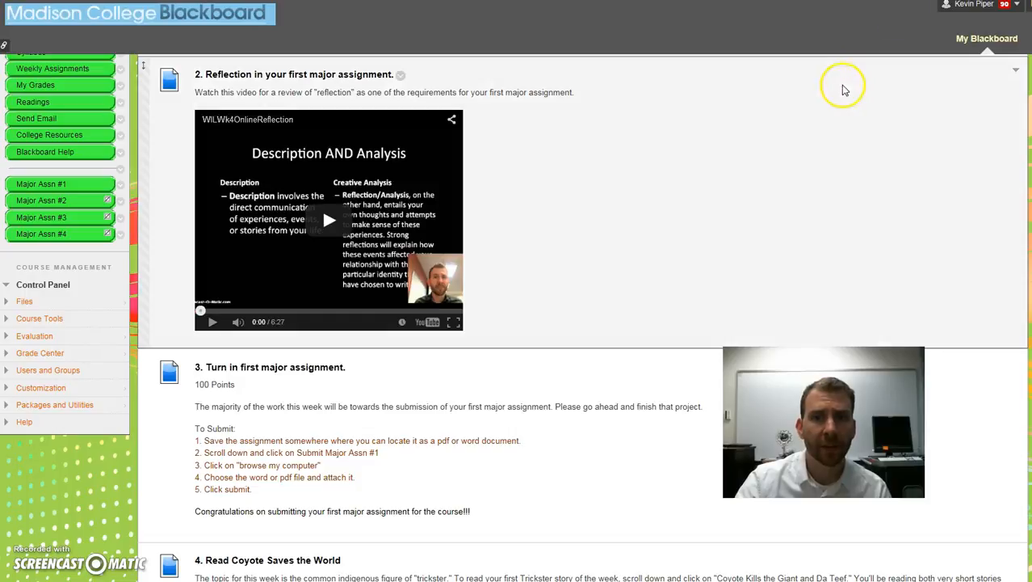
mouse_move(845, 87)
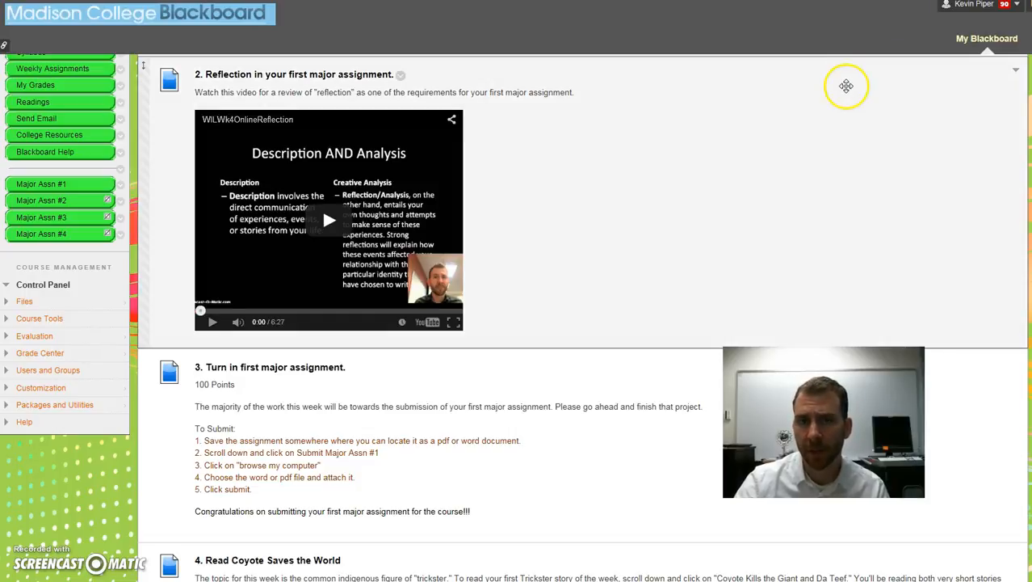
mouse_move(618, 168)
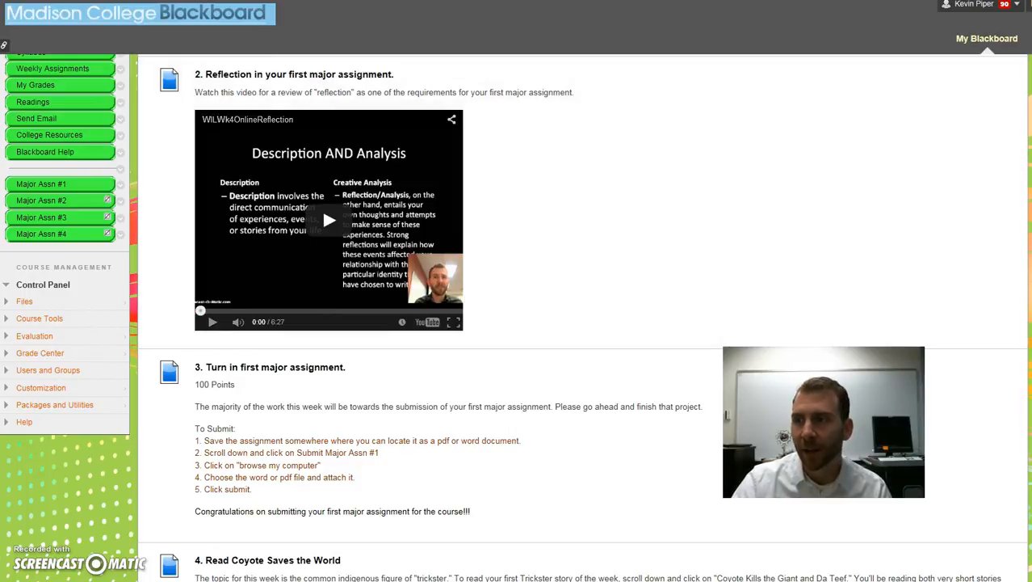
scroll(down, 3)
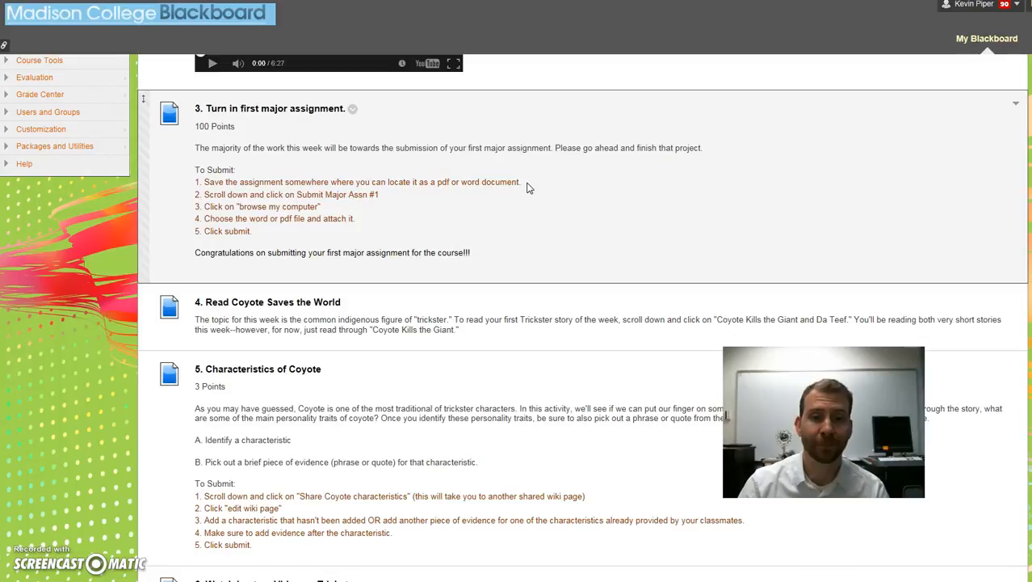
scroll(down, 3)
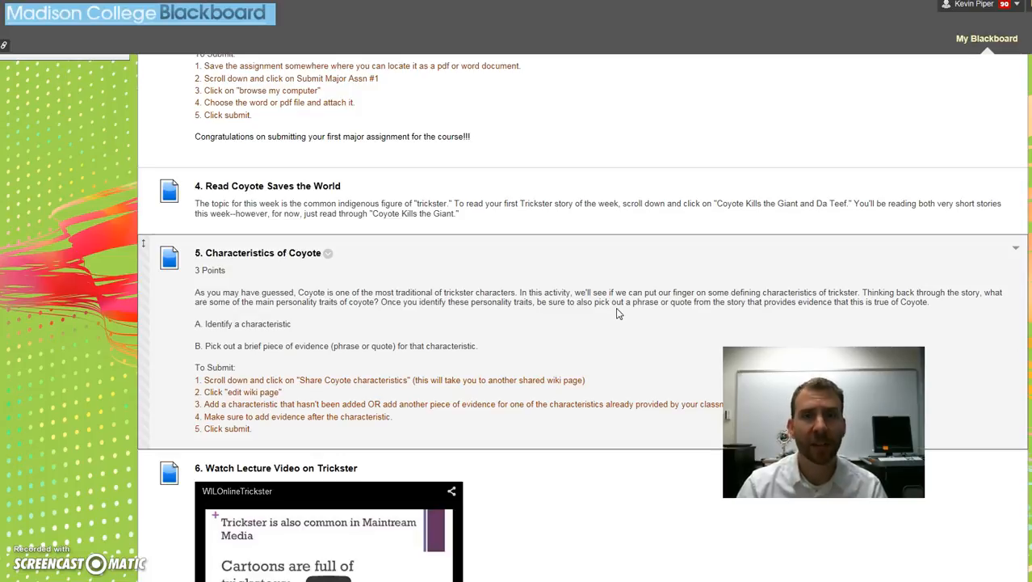
scroll(down, 3)
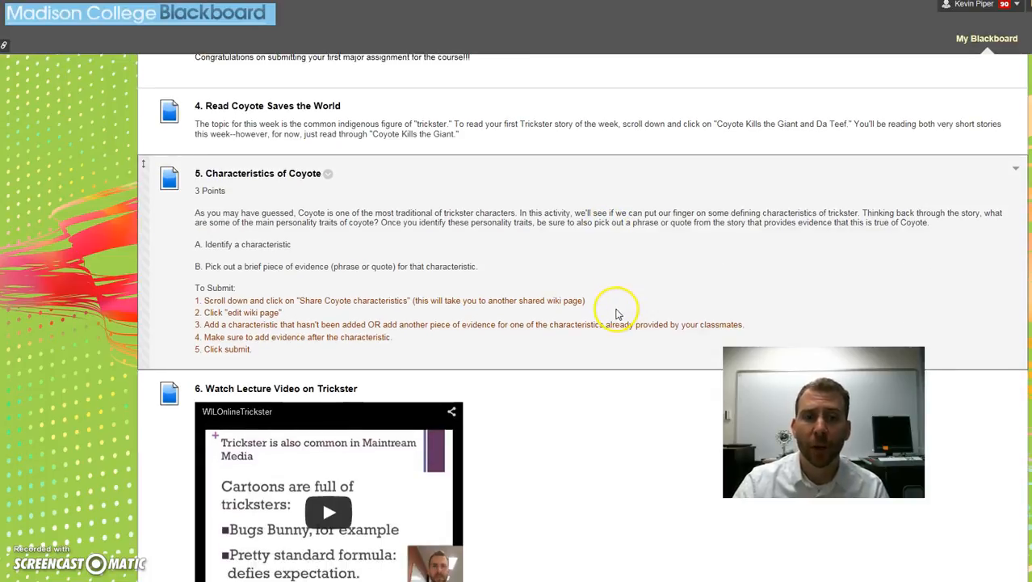
mouse_move(532, 276)
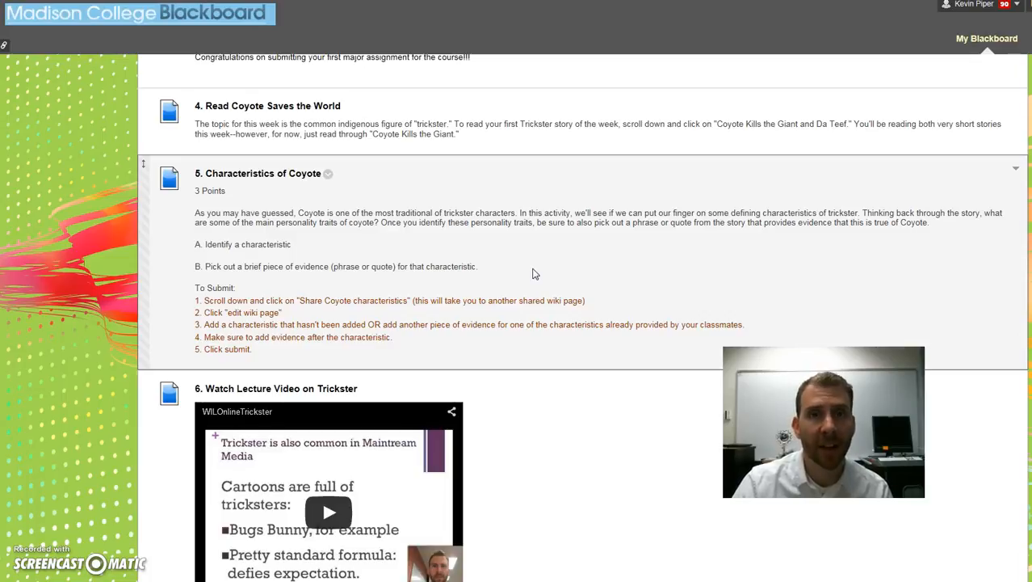
scroll(down, 3)
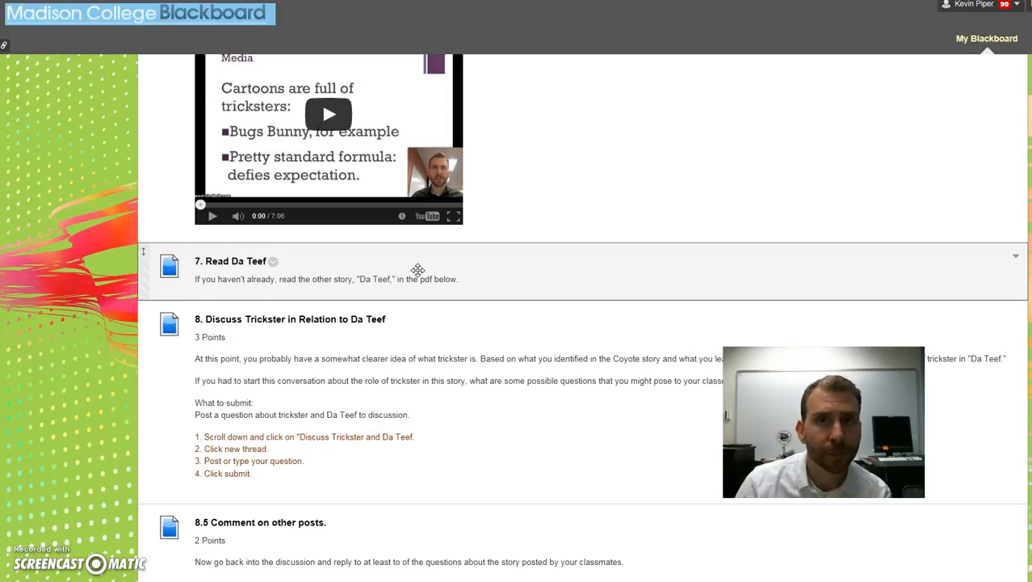
scroll(down, 3)
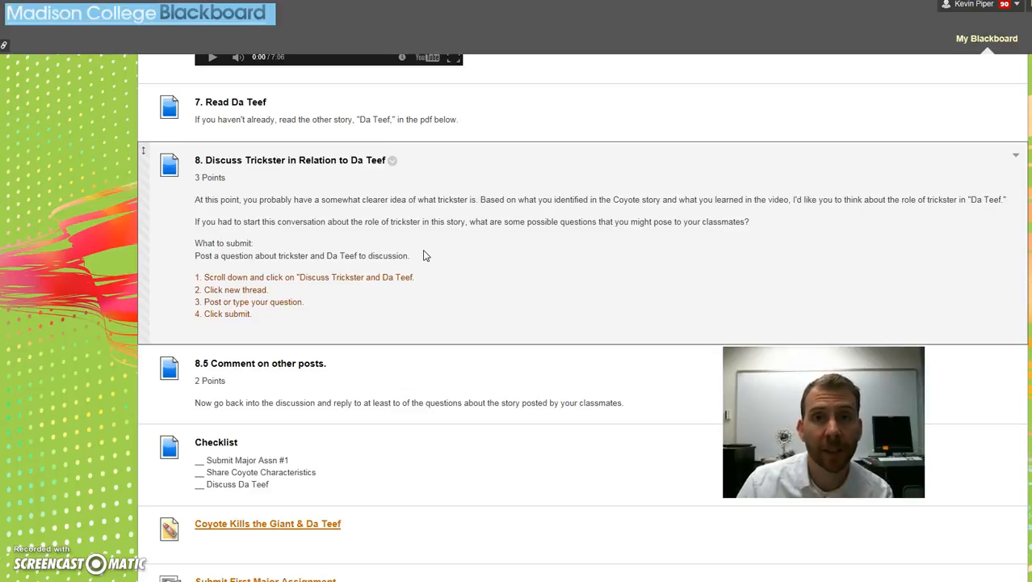
scroll(down, 3)
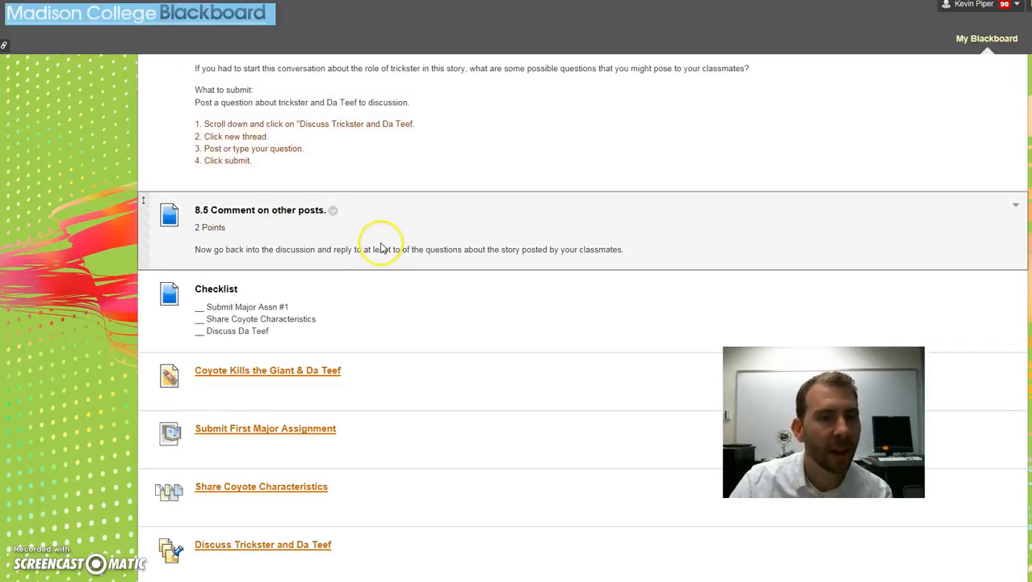